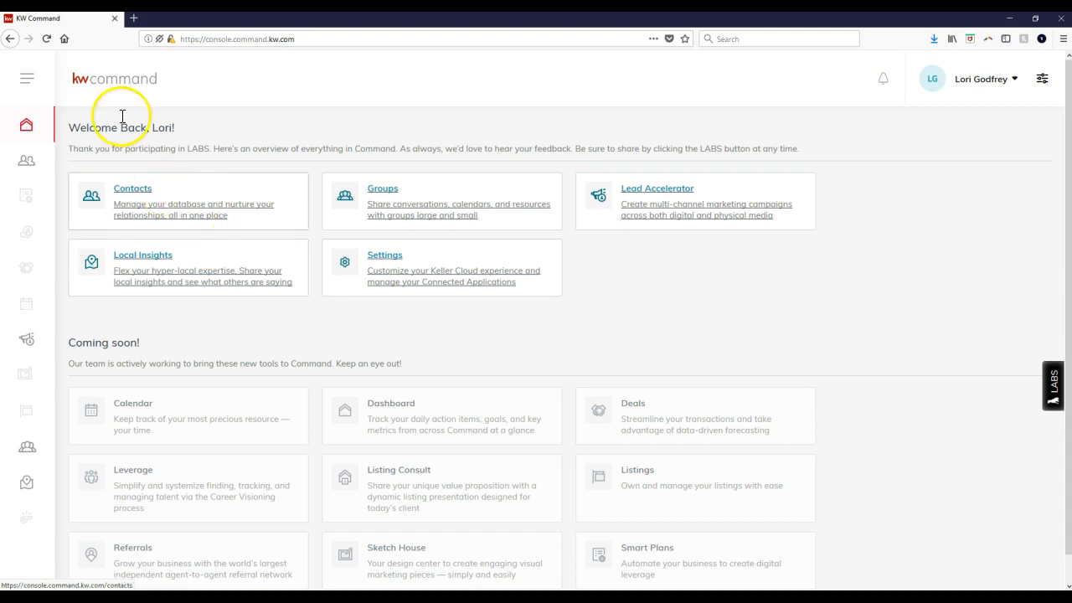
pyautogui.moveTo(194, 60)
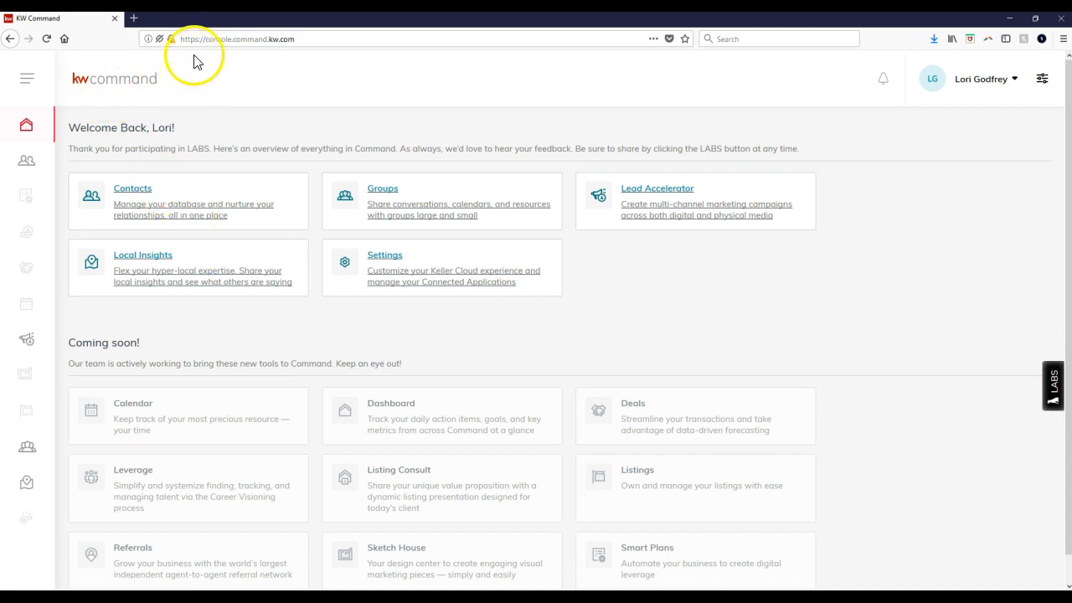
pyautogui.moveTo(244, 151)
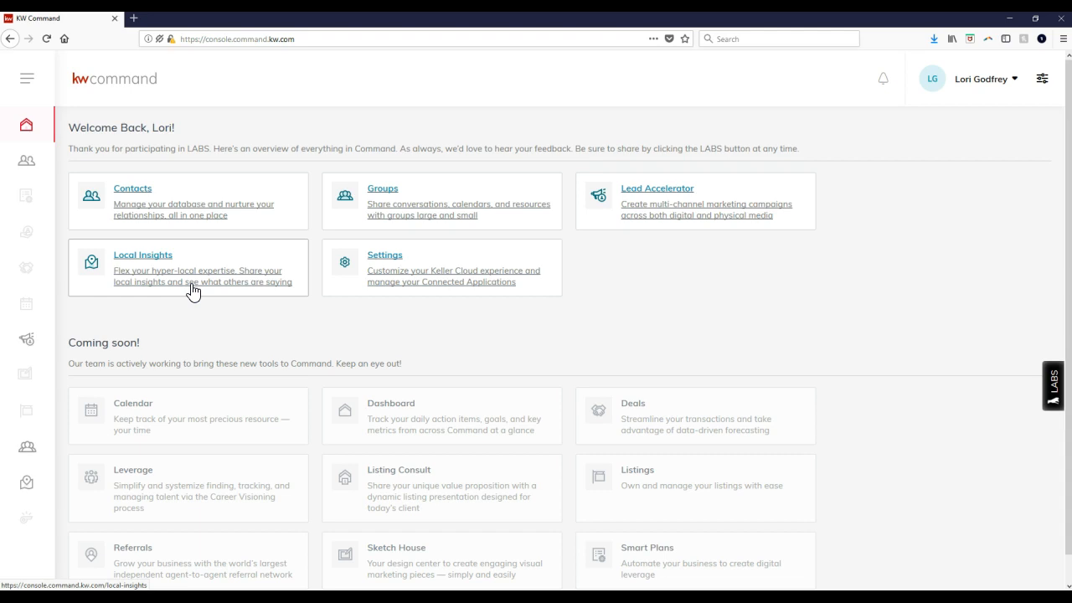
# Go to Local Insights from the welcome dashboard to show the pin map and insight list
pyautogui.click(143, 255)
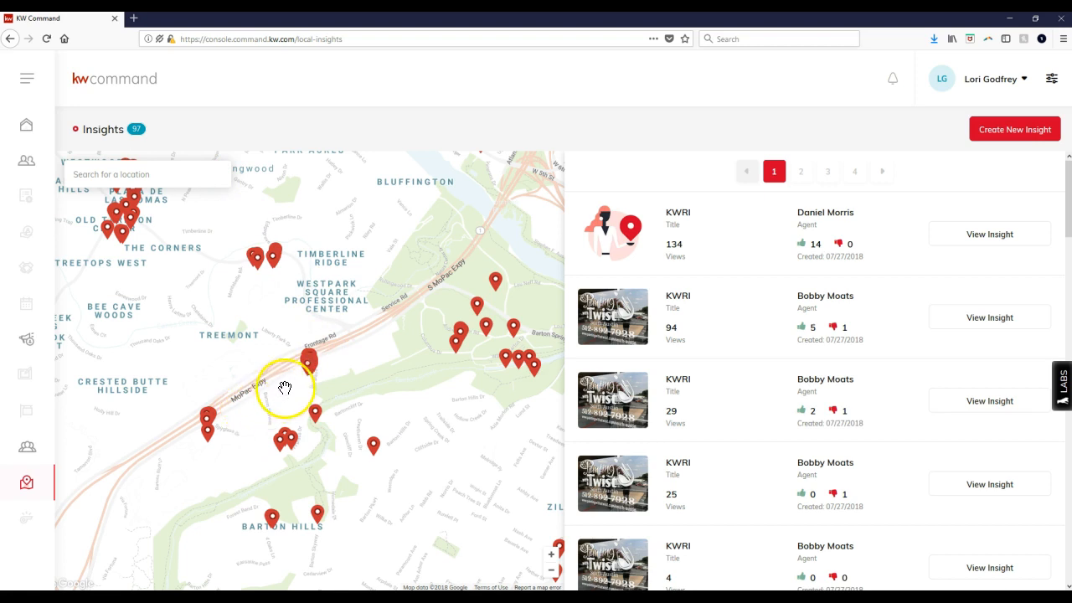
pyautogui.moveTo(360, 328)
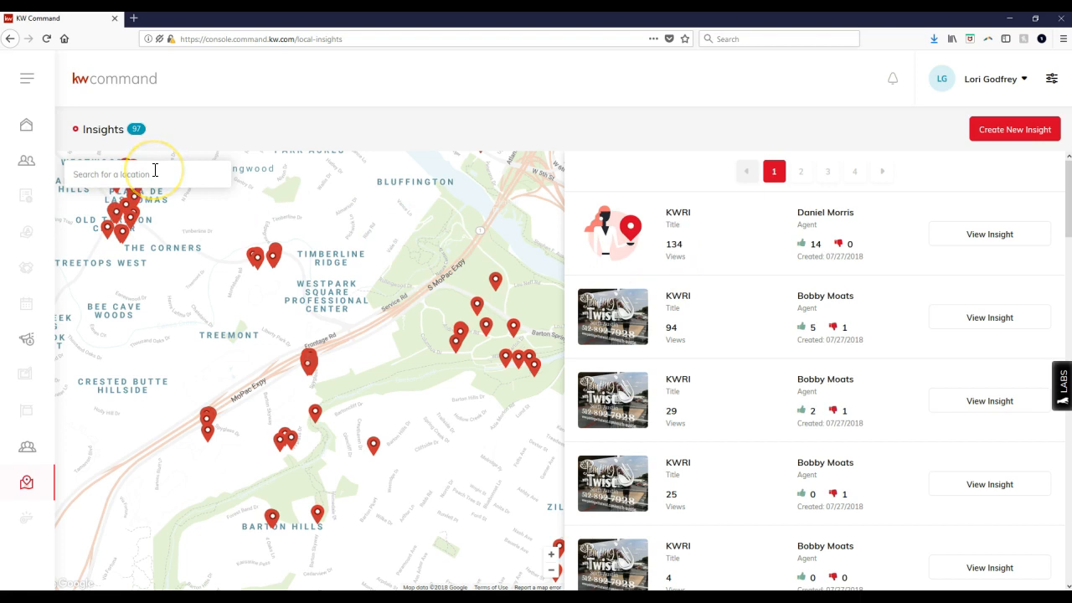
# Search the insights map for 'orlando, fl' and browse the resulting Orlando insight list
pyautogui.click(154, 174)
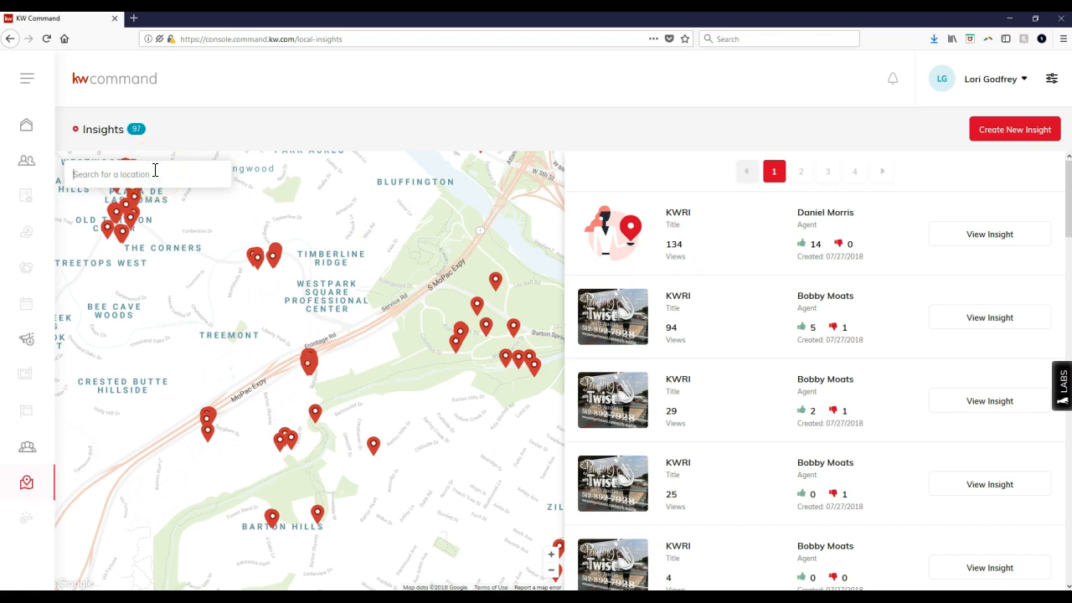
pyautogui.write('orlando, fl')
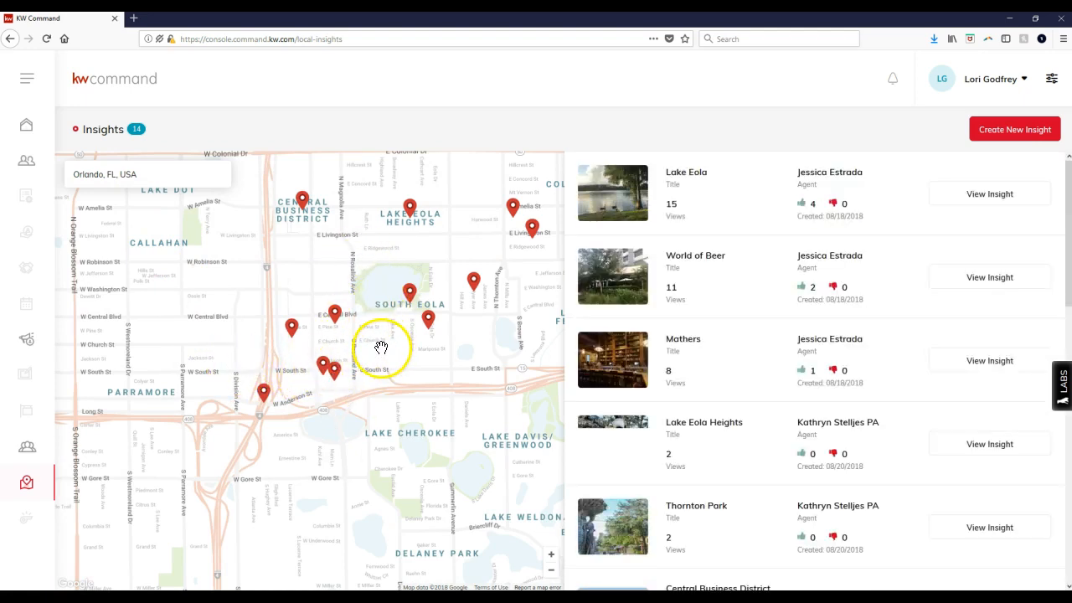
pyautogui.scroll(-3)
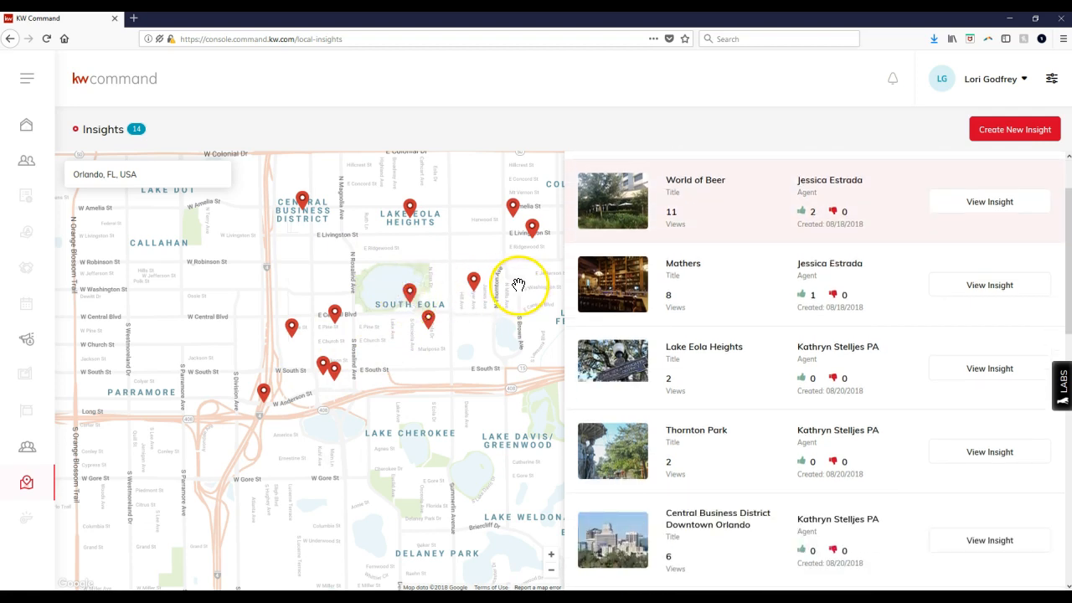
pyautogui.moveTo(747, 340)
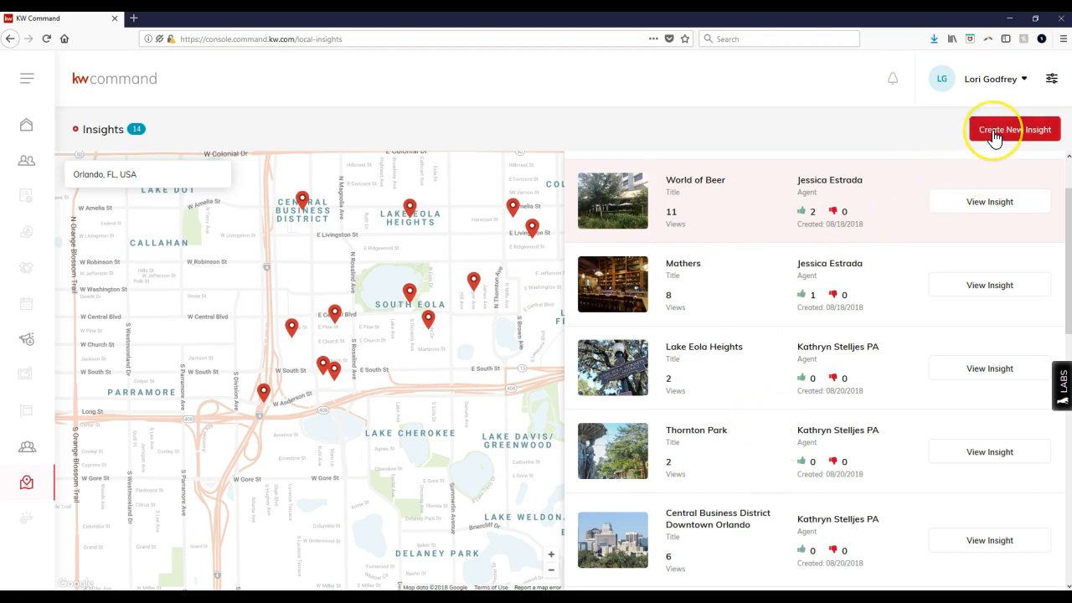
pyautogui.click(995, 129)
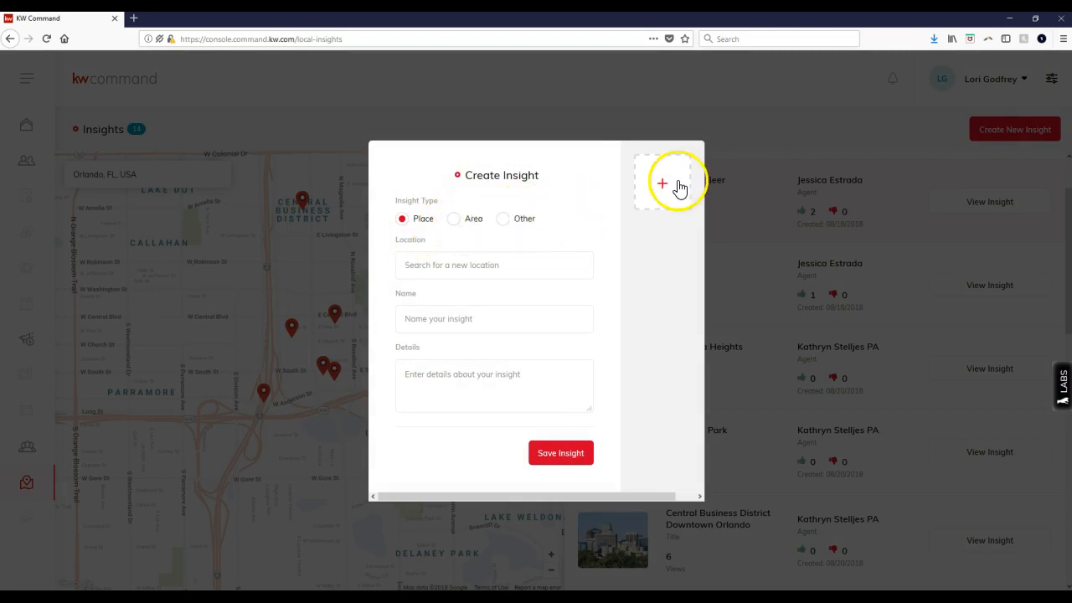
pyautogui.moveTo(472, 292)
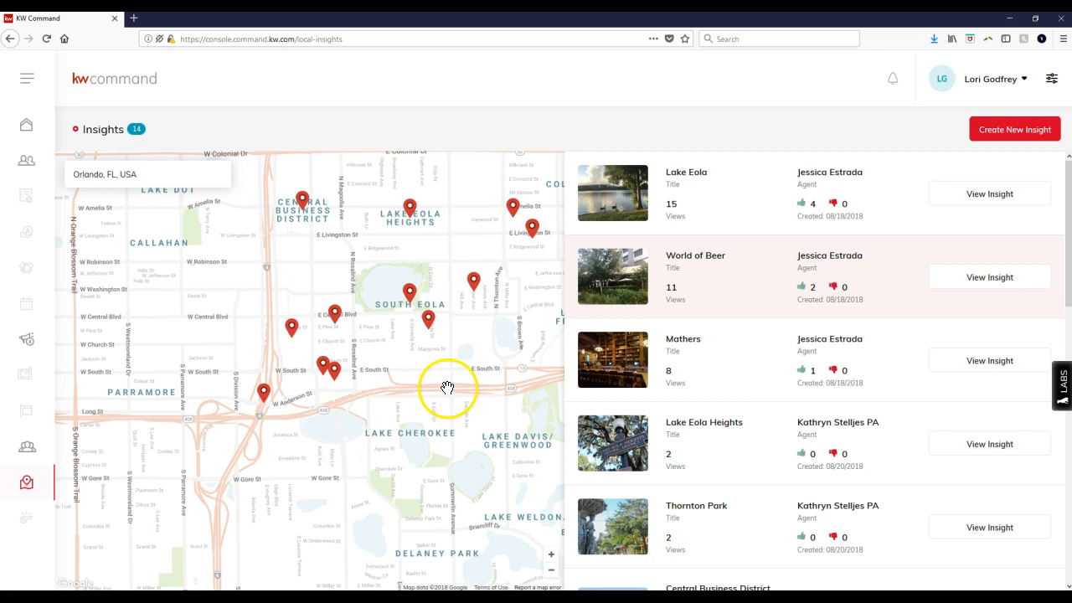
pyautogui.moveTo(550, 569)
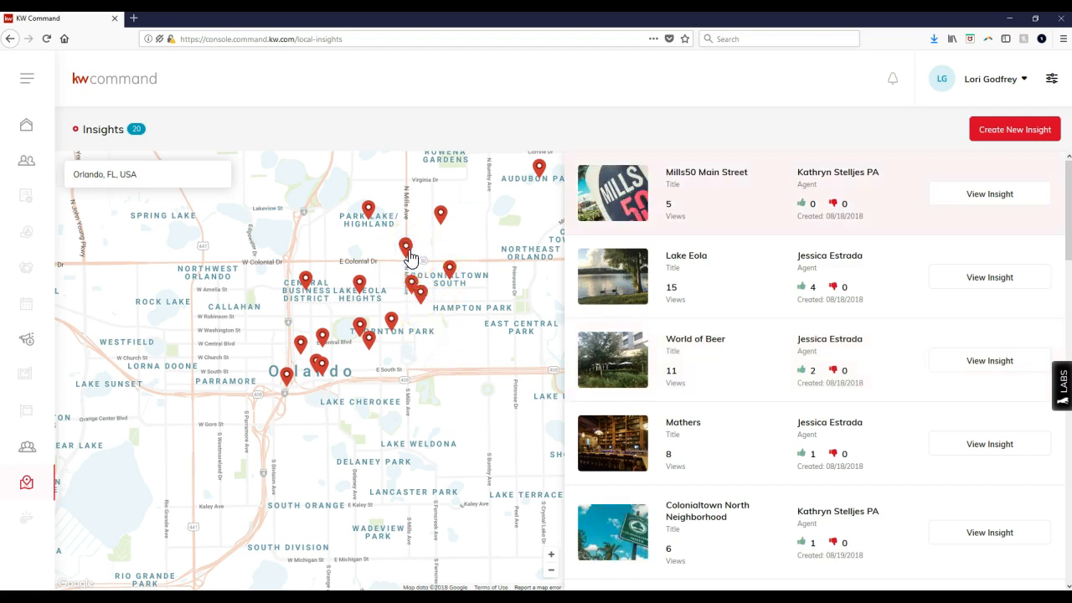
pyautogui.moveTo(876, 191)
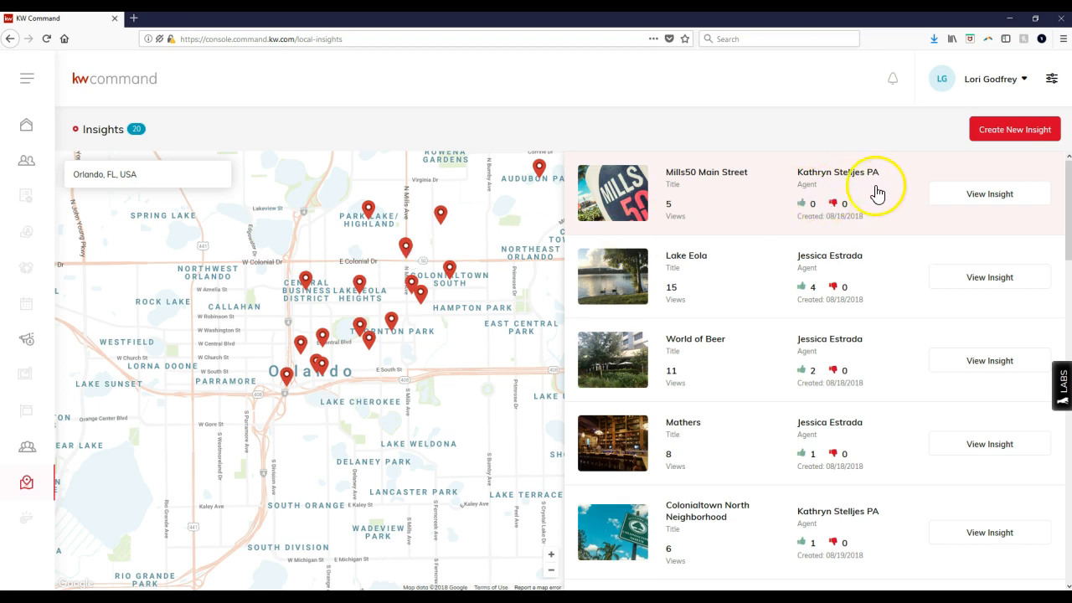
# View the Mills50 Main Street insight details and give it a thumbs up
pyautogui.click(989, 194)
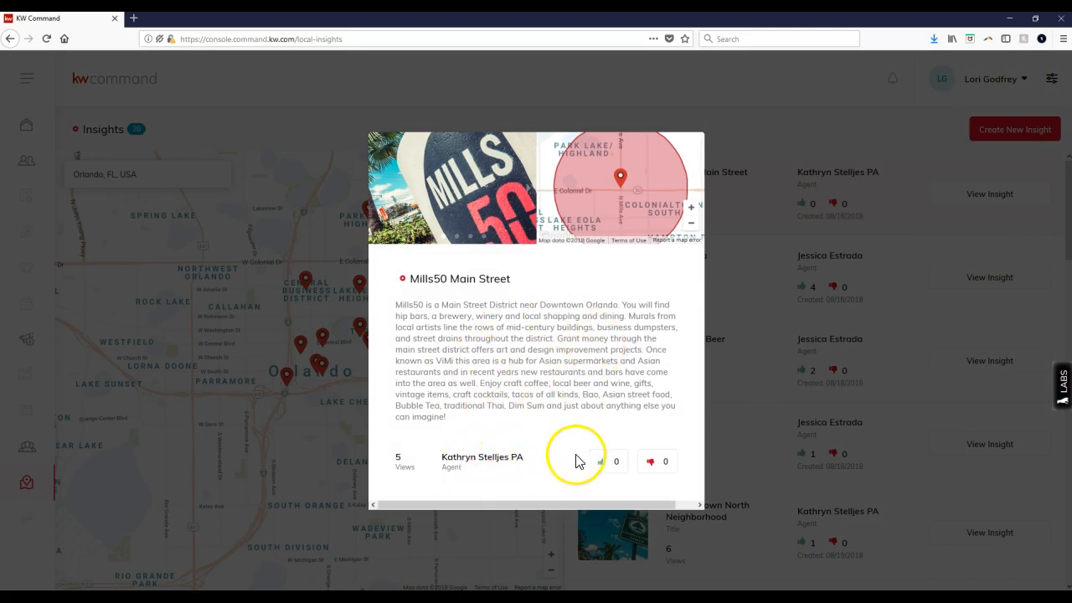
pyautogui.click(598, 461)
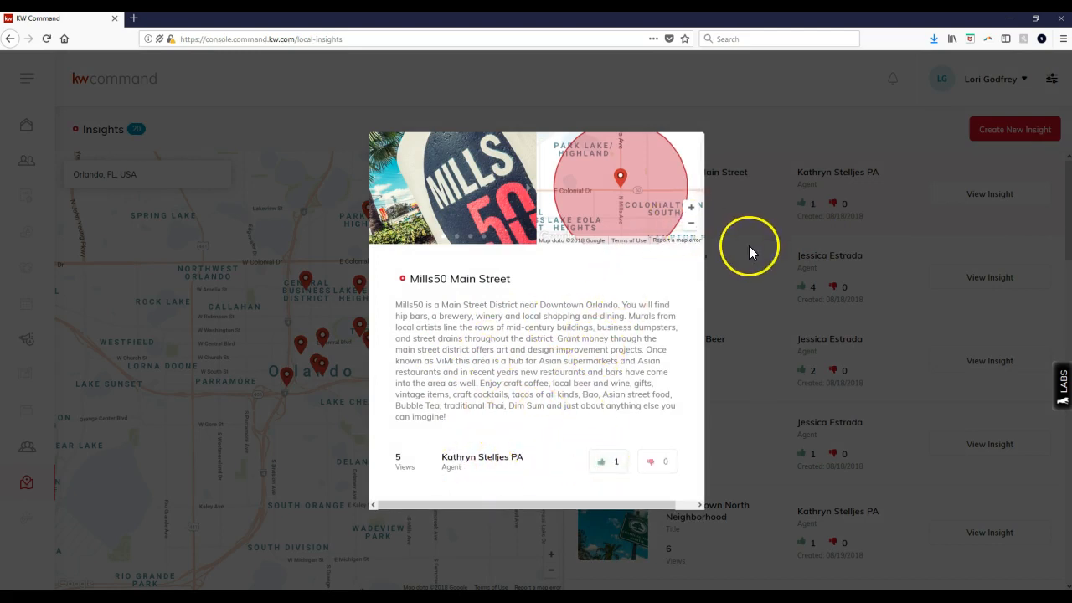